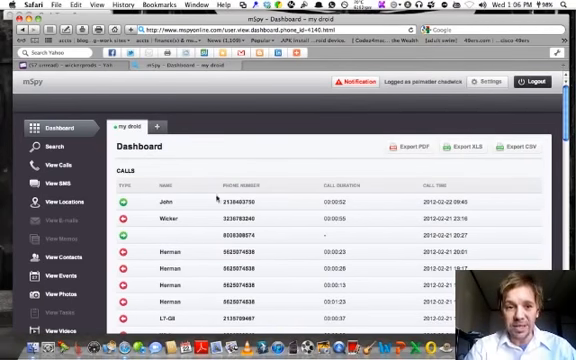
{"action": "mouse_move", "coordinate": [230, 104]}
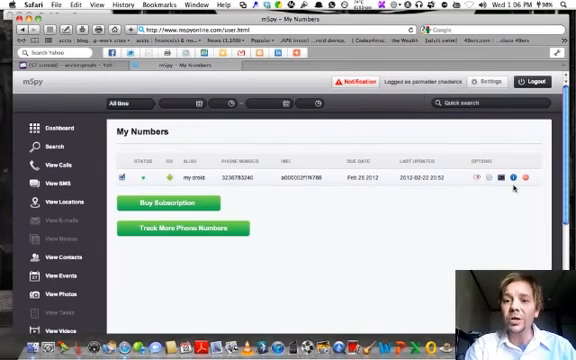
{"action": "mouse_move", "coordinate": [511, 178]}
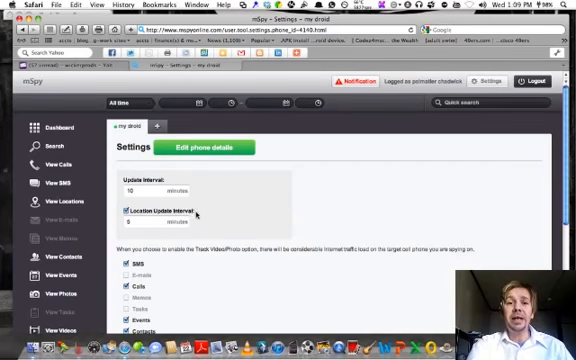
{"action": "scroll", "scroll_direction": "down", "scroll_amount": 3}
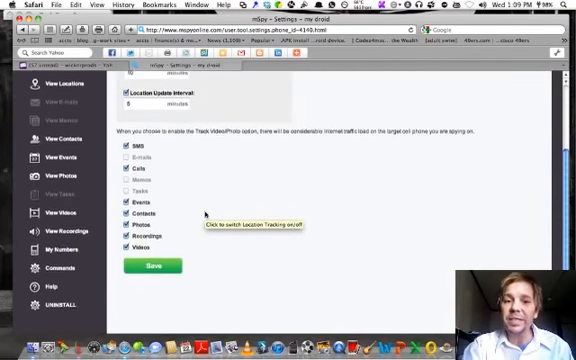